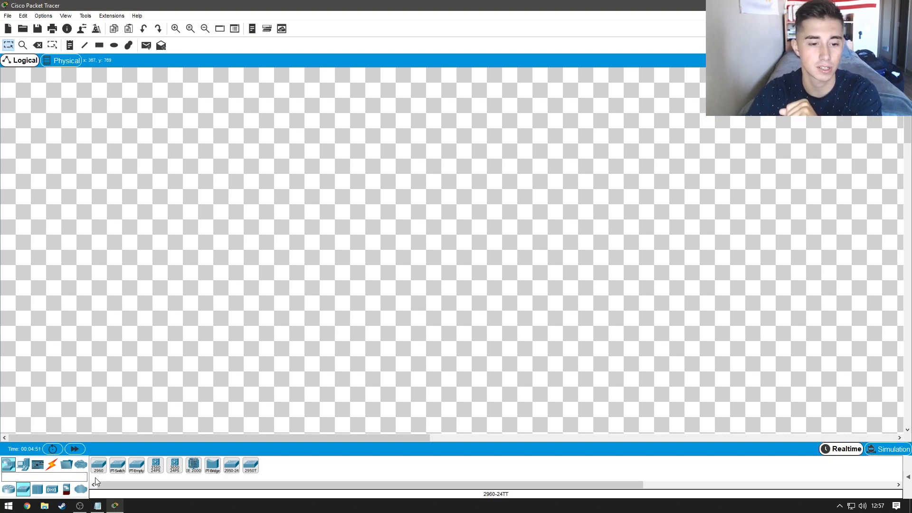
- Place a 2960-24TT switch on the workspace and open its configuration window
{"action": "left_click", "coordinate": [99, 464]}
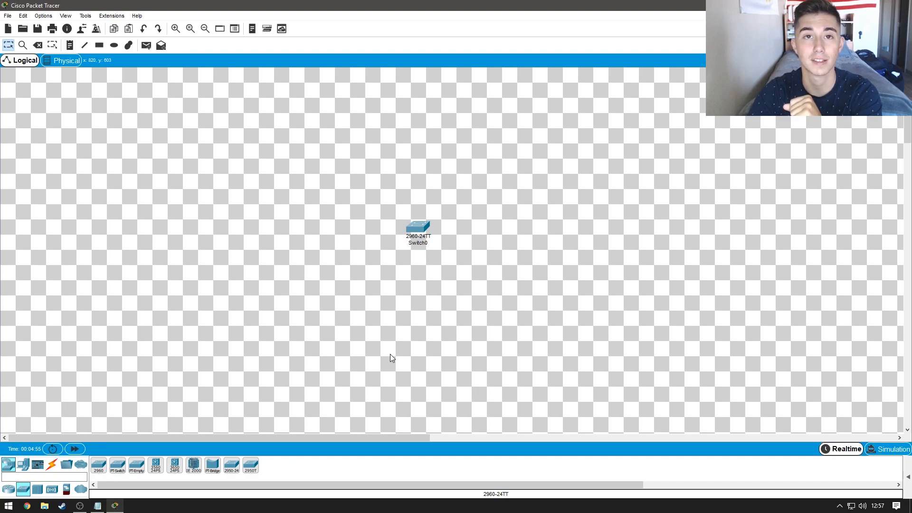
{"action": "double_click", "coordinate": [418, 243]}
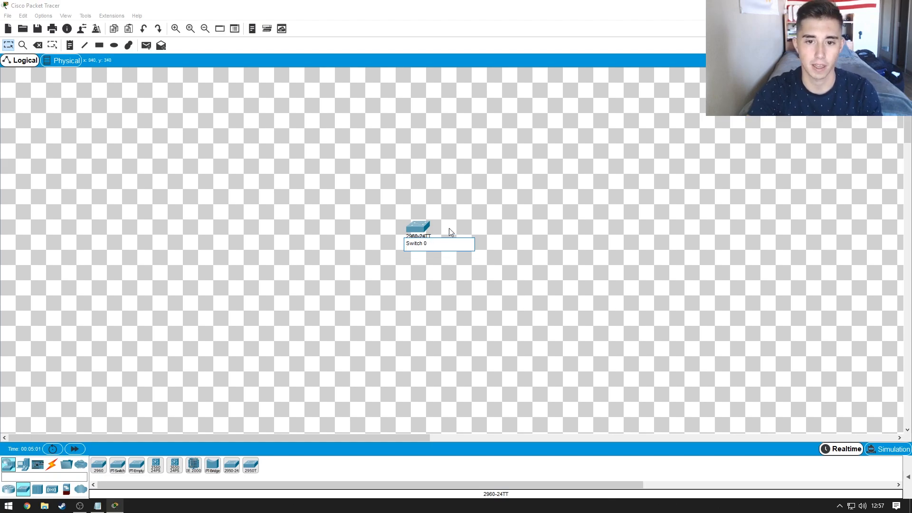
{"action": "double_click", "coordinate": [417, 225]}
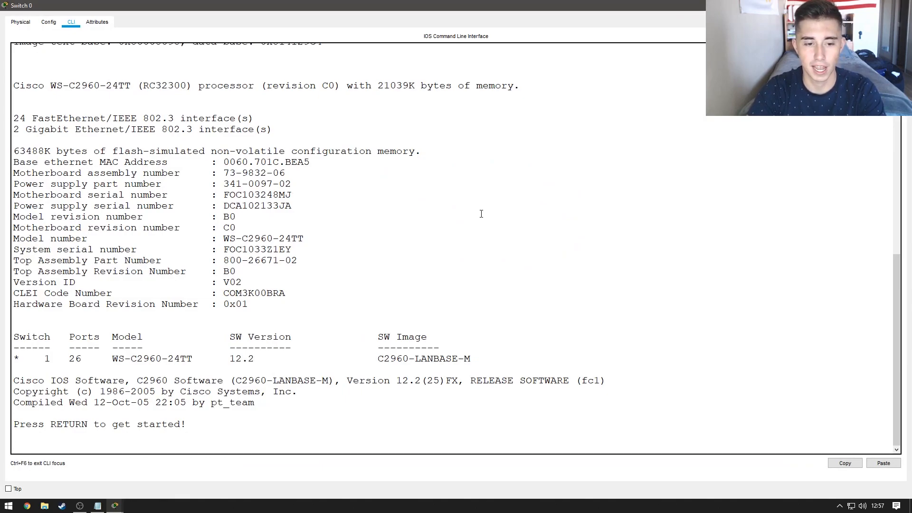
- Start the Switch0 console session and enter global configuration with enable and configure terminal
{"action": "key", "text": "enter"}
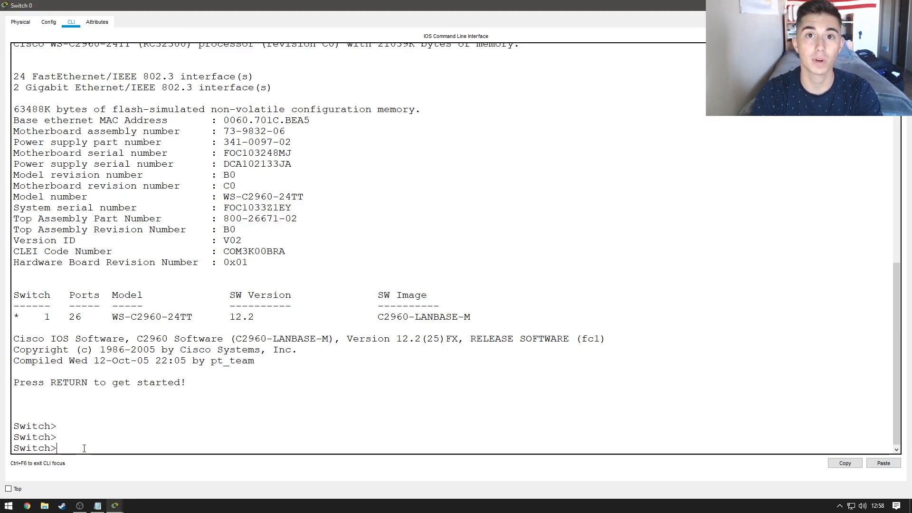
{"action": "type", "text": "enable"}
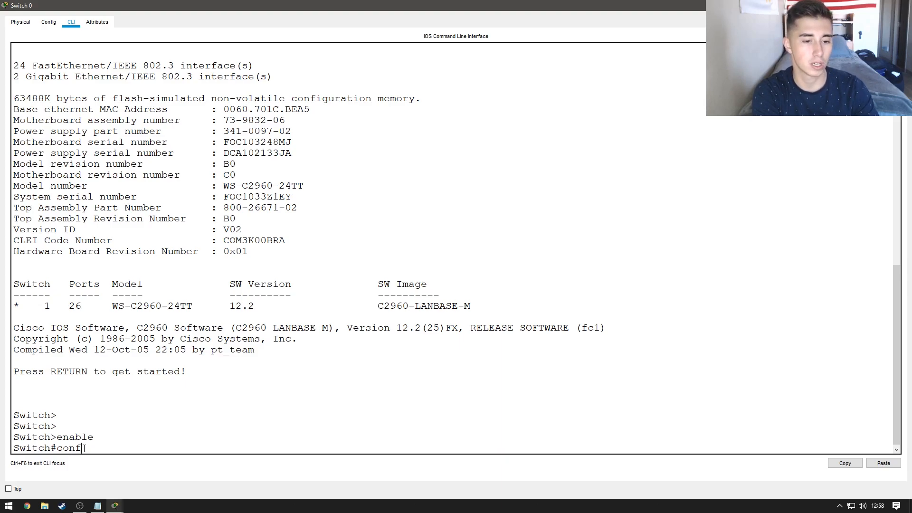
{"action": "type", "text": "t"}
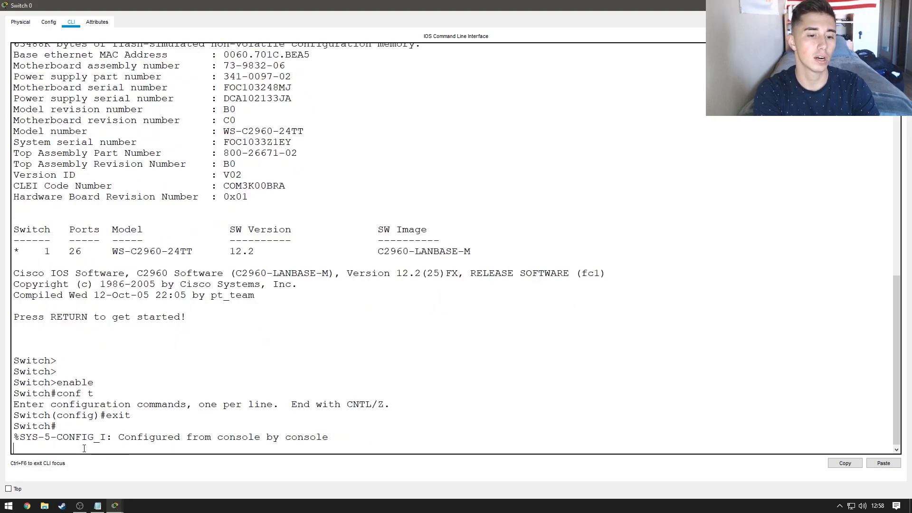
{"action": "type", "text": "ch#c"}
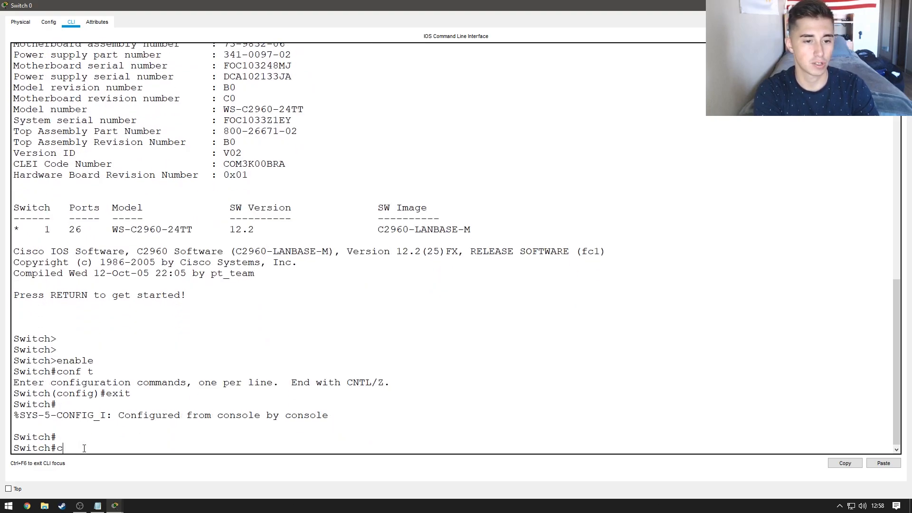
{"action": "type", "text": "onfig"}
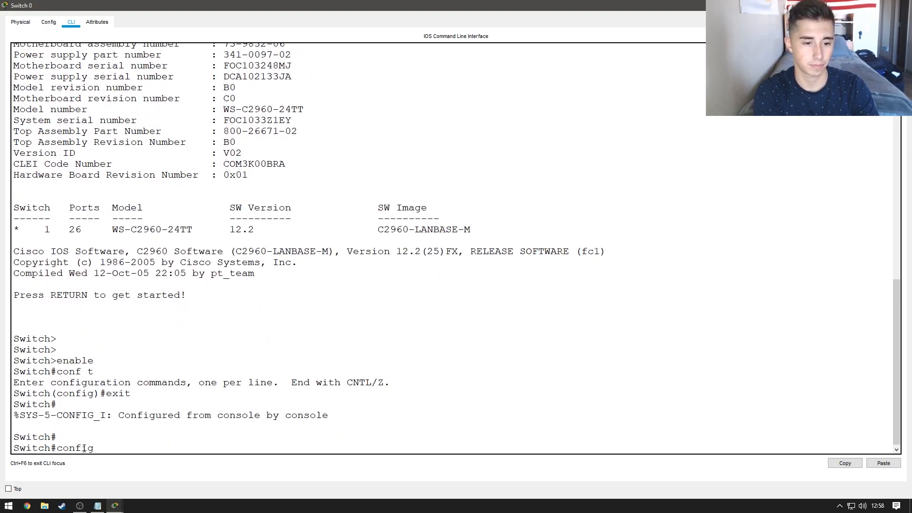
{"action": "type", "text": "ure"}
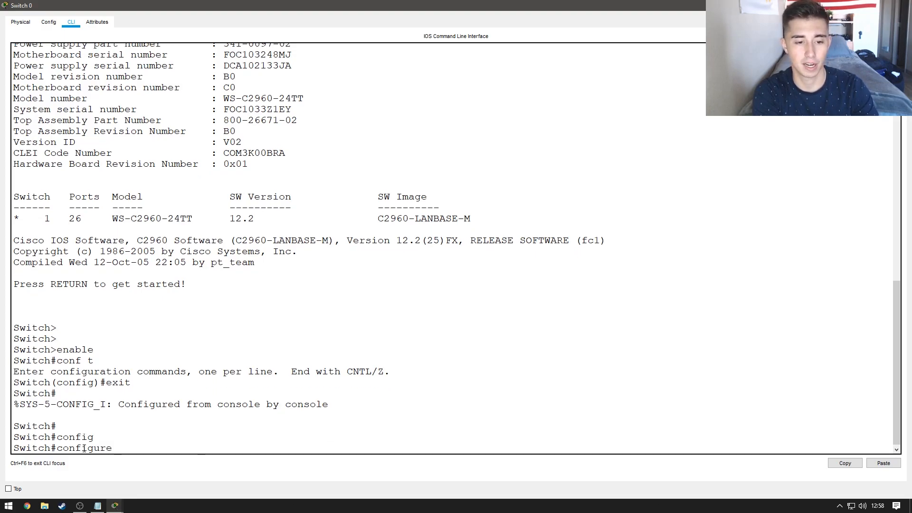
{"action": "double_click", "coordinate": [90, 448]}
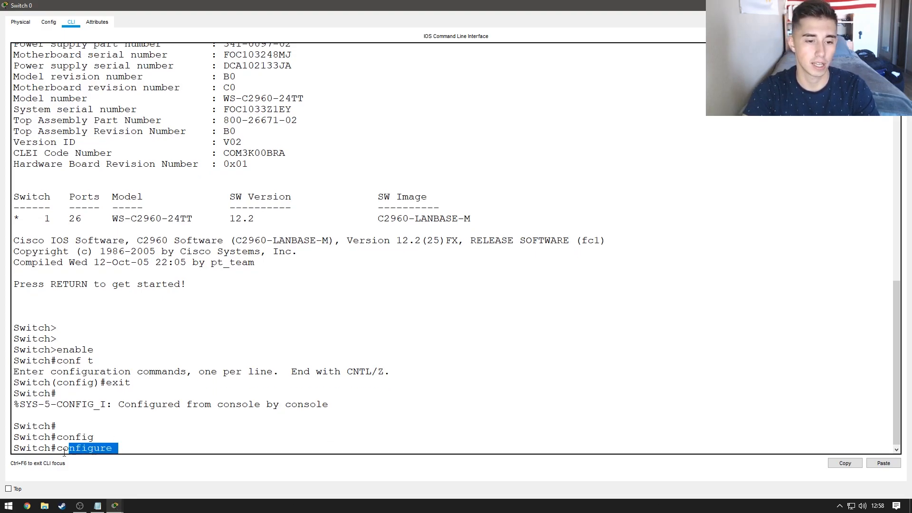
{"action": "type", "text": "te"}
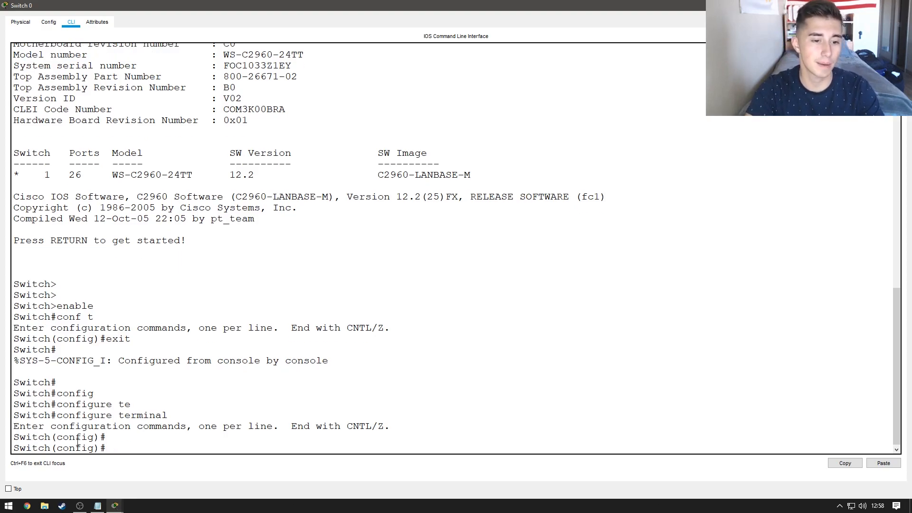
- Set the switch hostname to Jack-SW-1 and view the hostname command help
{"action": "double_click", "coordinate": [31, 447]}
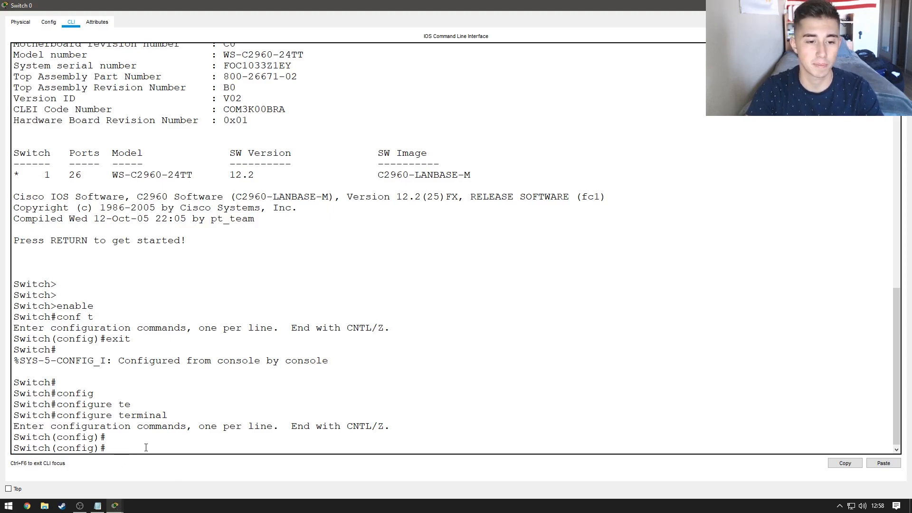
{"action": "type", "text": "hostname"}
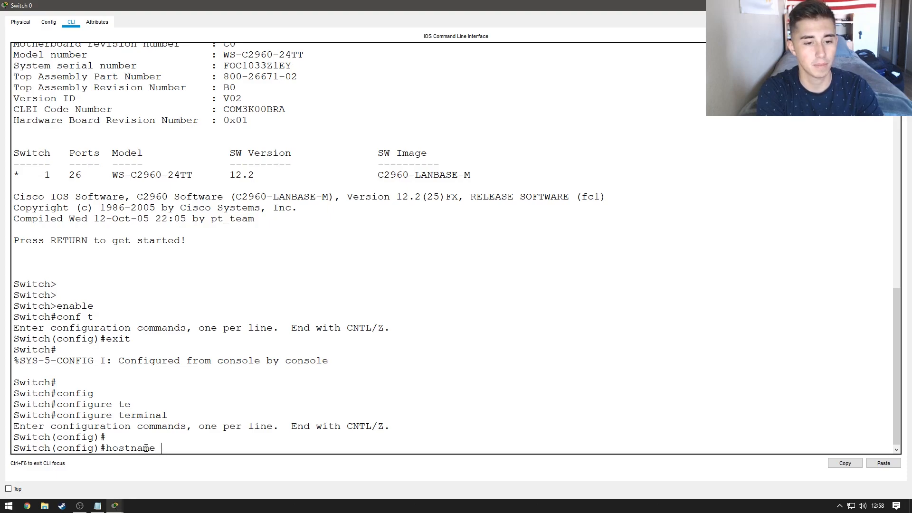
{"action": "type", "text": "Jack"}
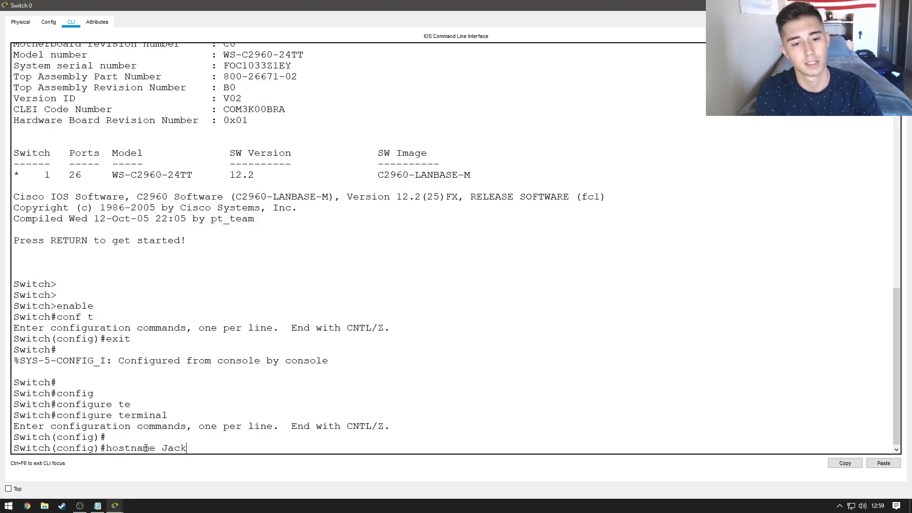
{"action": "type", "text": "-SW-1"}
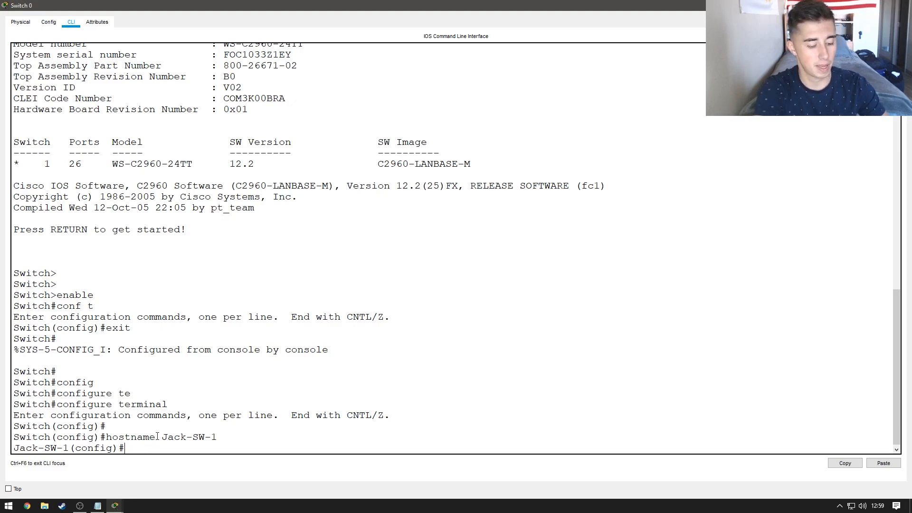
{"action": "type", "text": "hostname"}
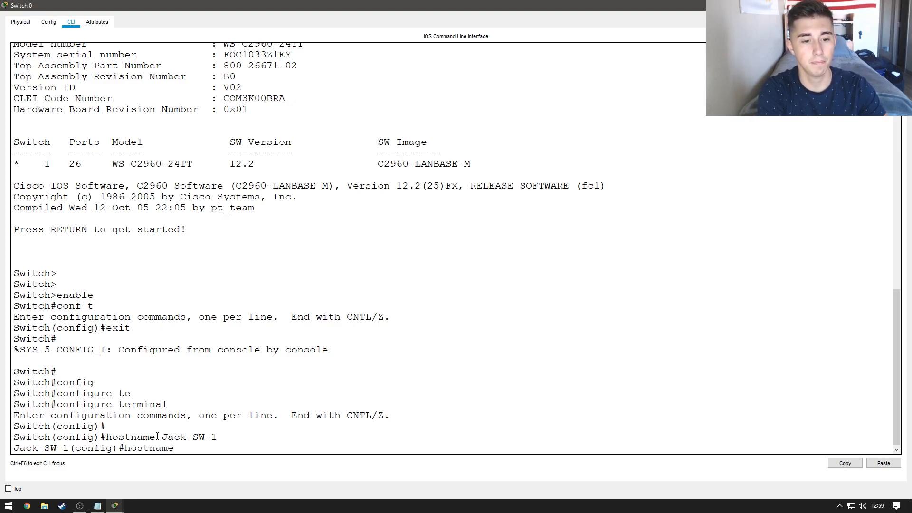
{"action": "type", "text": "?"}
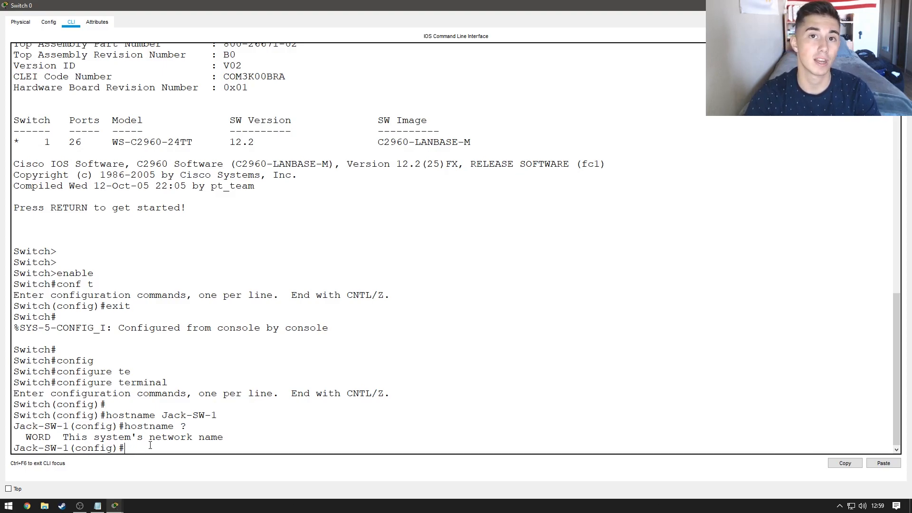
{"action": "type", "text": "enab"}
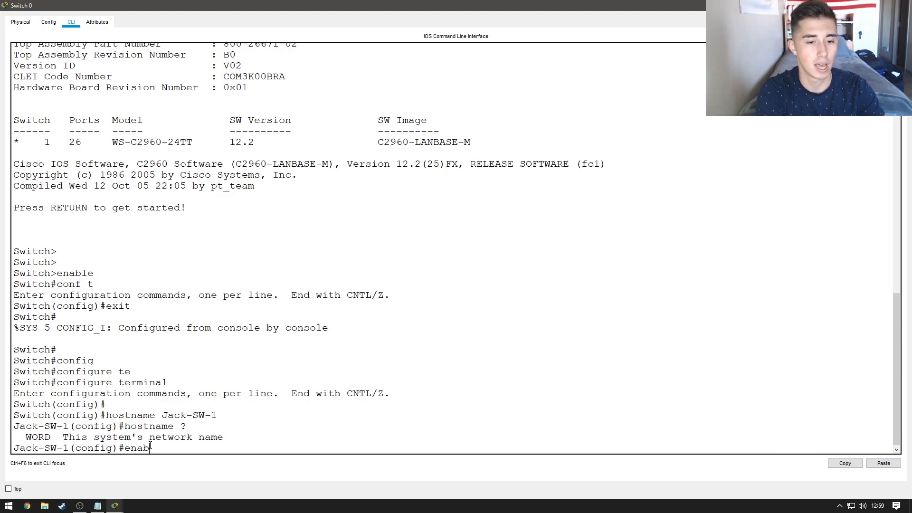
{"action": "type", "text": "le password 1234"}
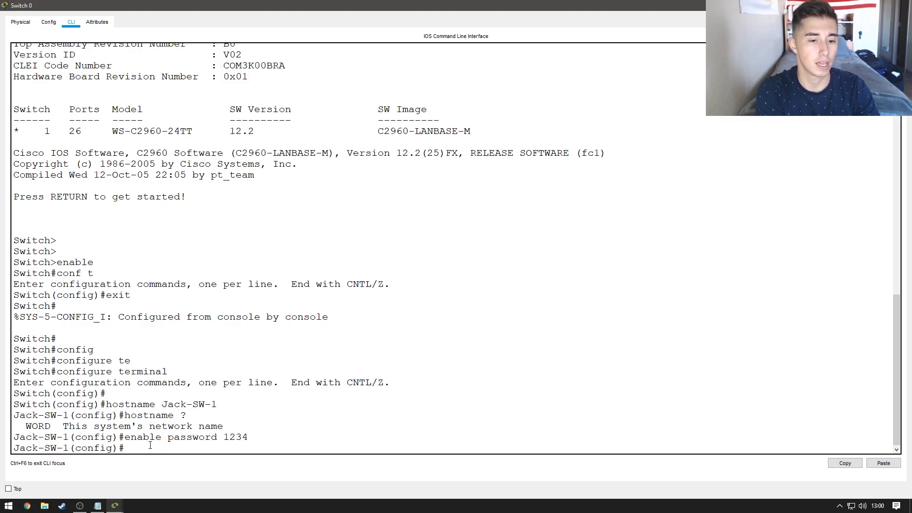
{"action": "type", "text": "do sh run"}
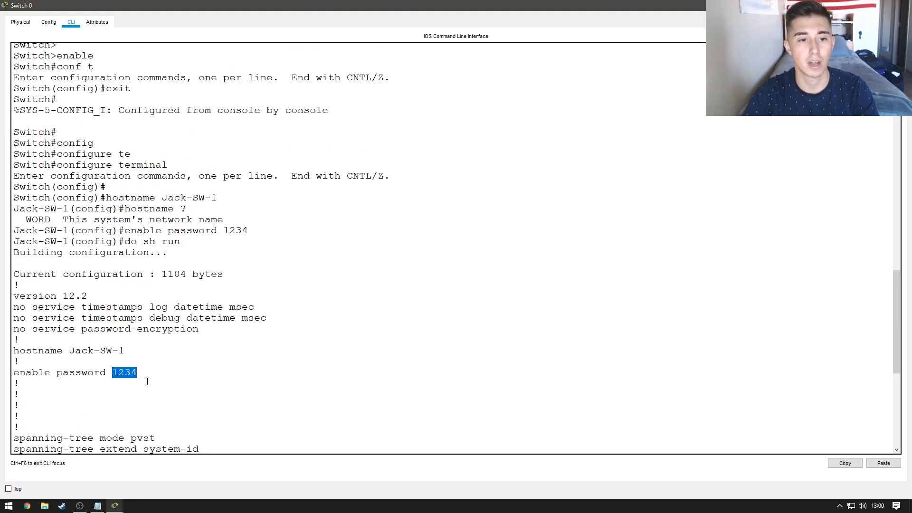
{"action": "mouse_move", "coordinate": [164, 371]}
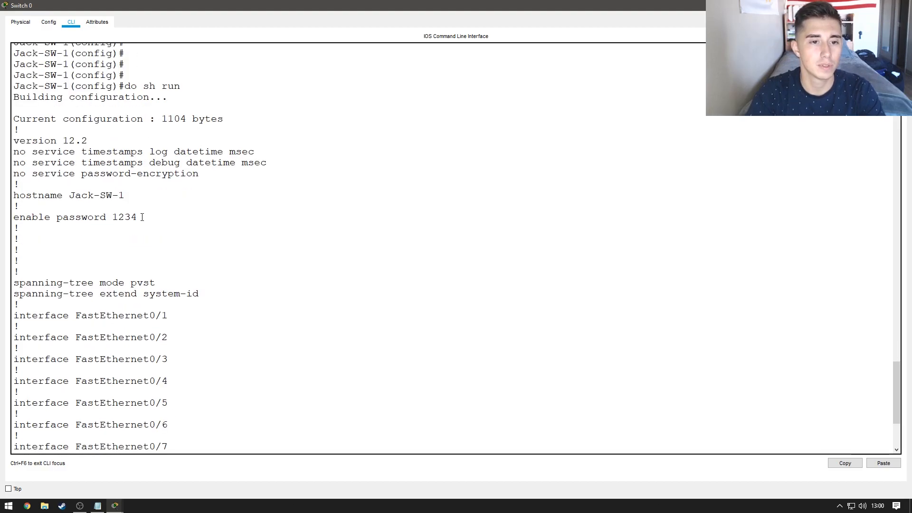
- Remove the enable password, recheck the running config, and list the enable options
{"action": "double_click", "coordinate": [124, 217]}
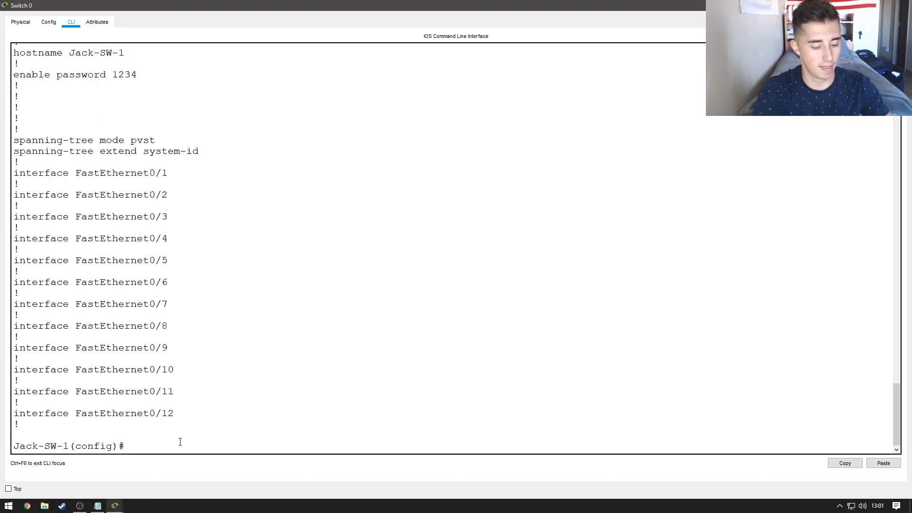
{"action": "type", "text": "no enable passwor"}
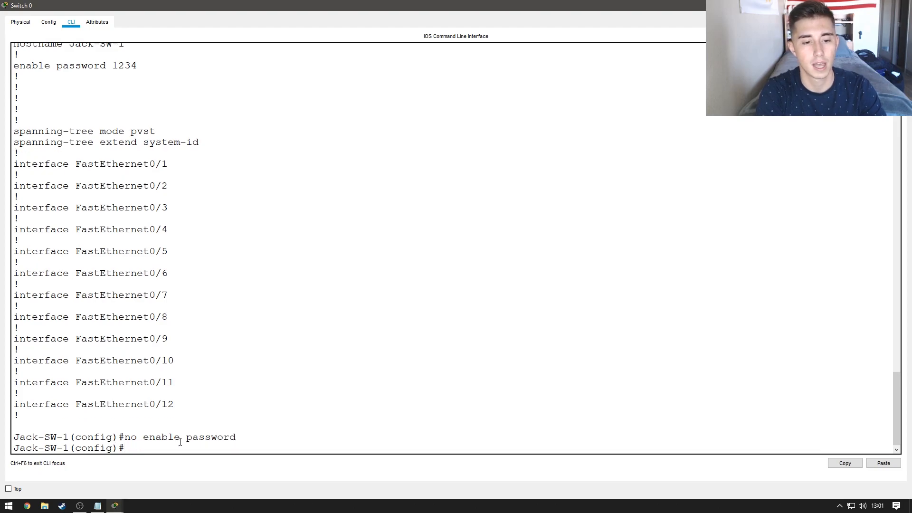
{"action": "type", "text": "do sh run"}
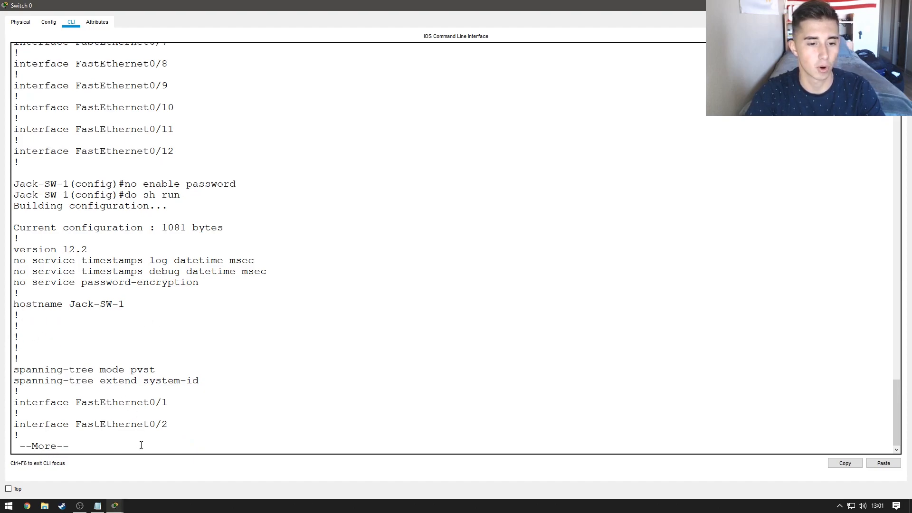
{"action": "key", "text": "space"}
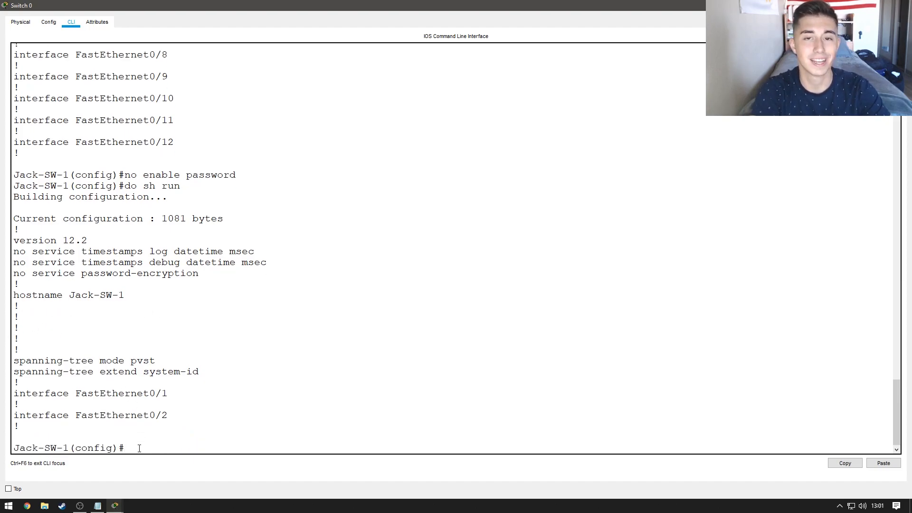
{"action": "type", "text": "en"}
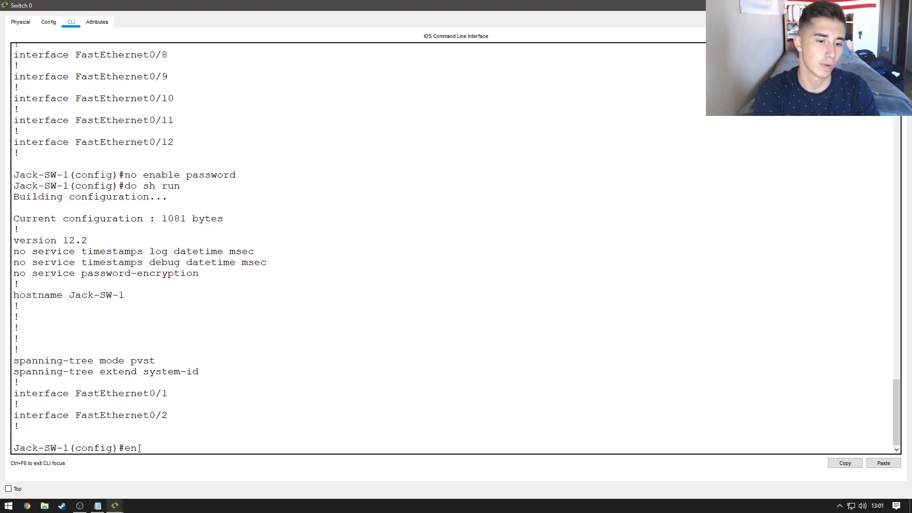
{"action": "type", "text": "able ?"}
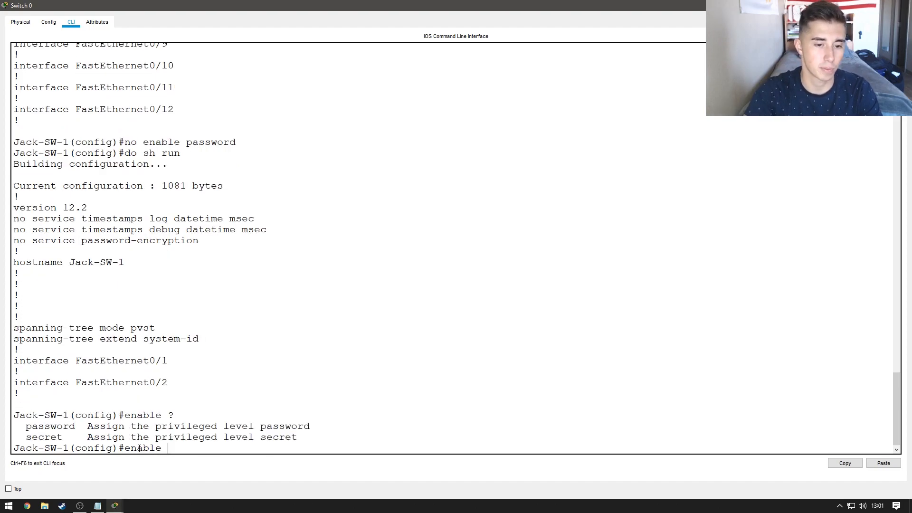
{"action": "left_click_drag", "start_coordinate": [50, 425], "coordinate": [297, 437]}
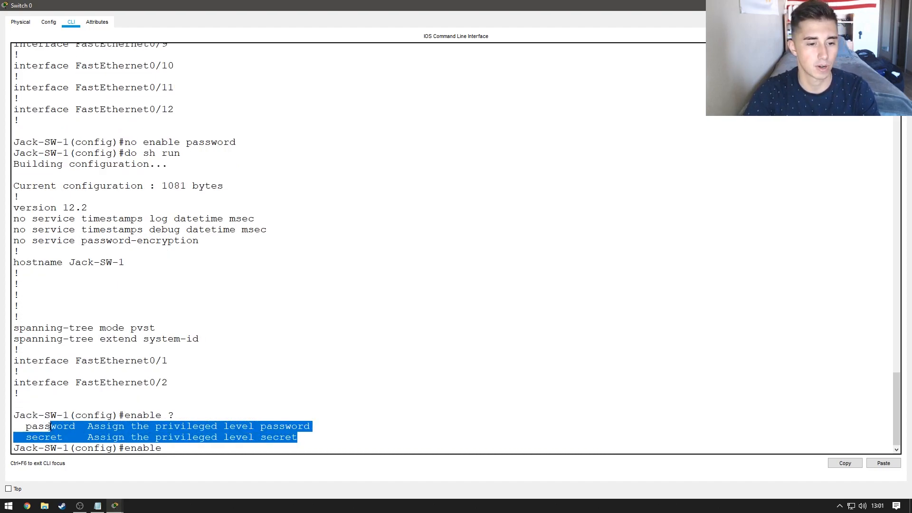
{"action": "type", "text": "seq"}
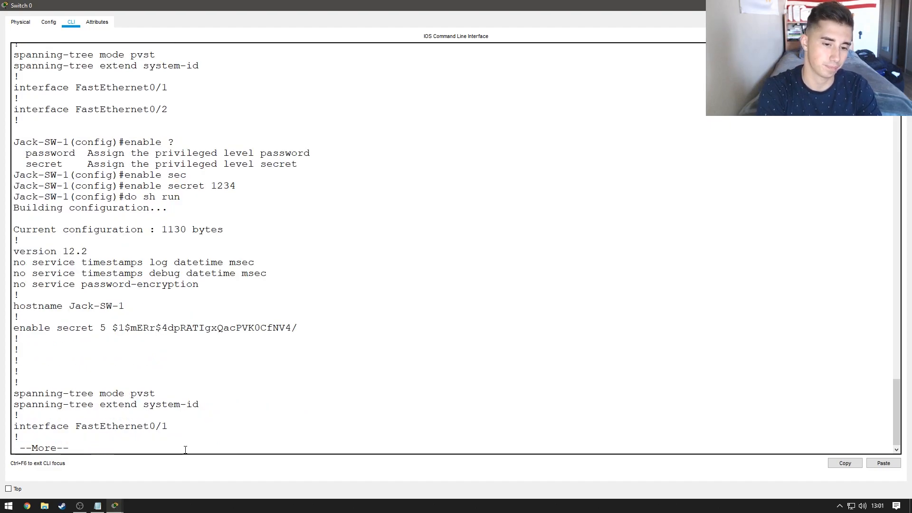
{"action": "left_click_drag", "start_coordinate": [218, 327], "coordinate": [296, 327]}
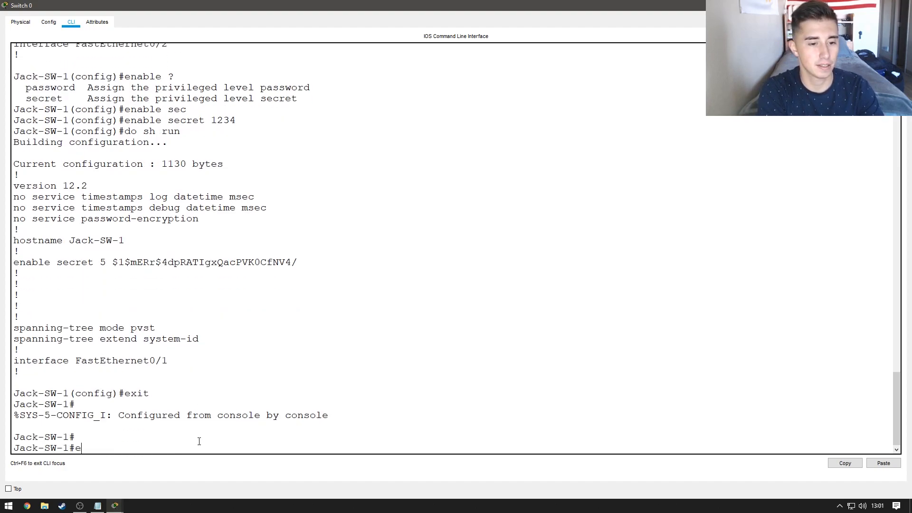
{"action": "type", "text": "xit"}
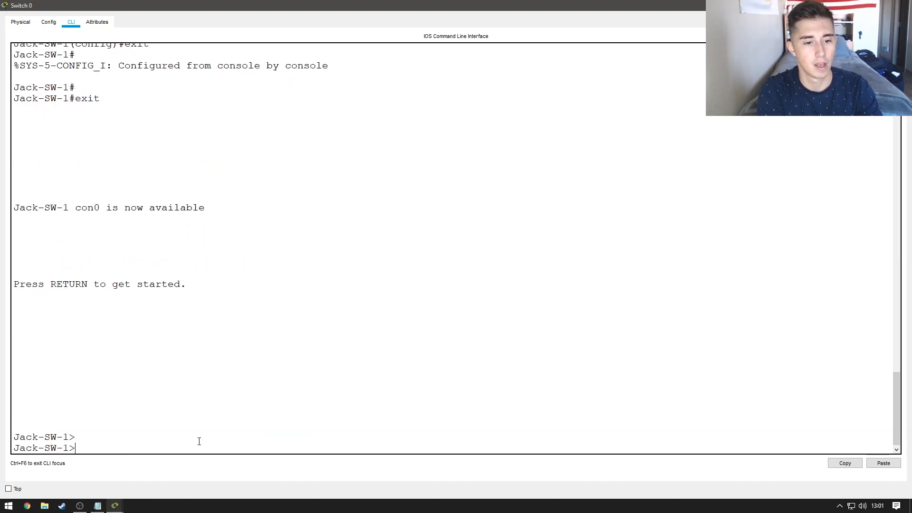
{"action": "mouse_move", "coordinate": [155, 451]}
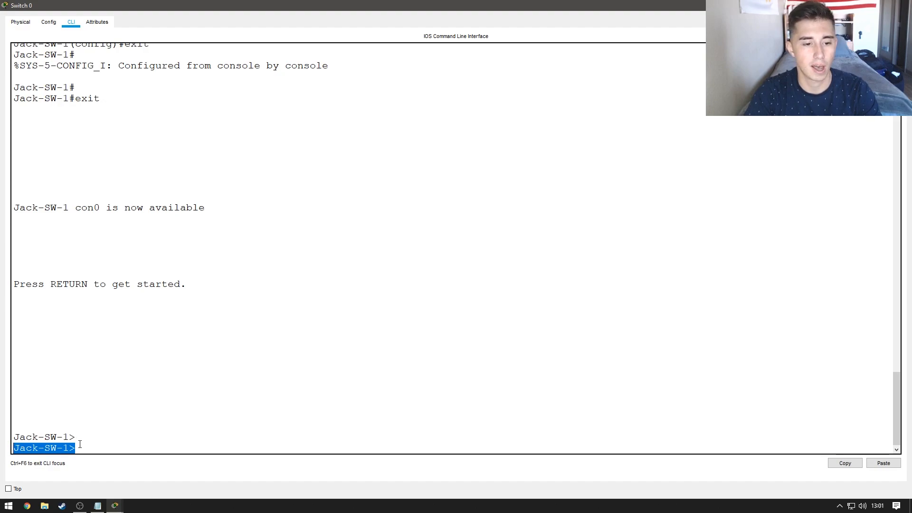
{"action": "type", "text": "en"}
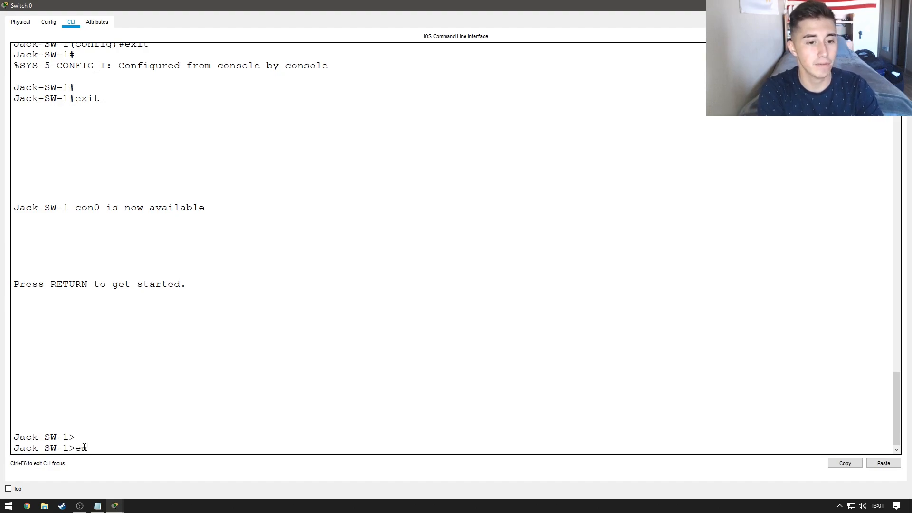
{"action": "type", "text": "able"}
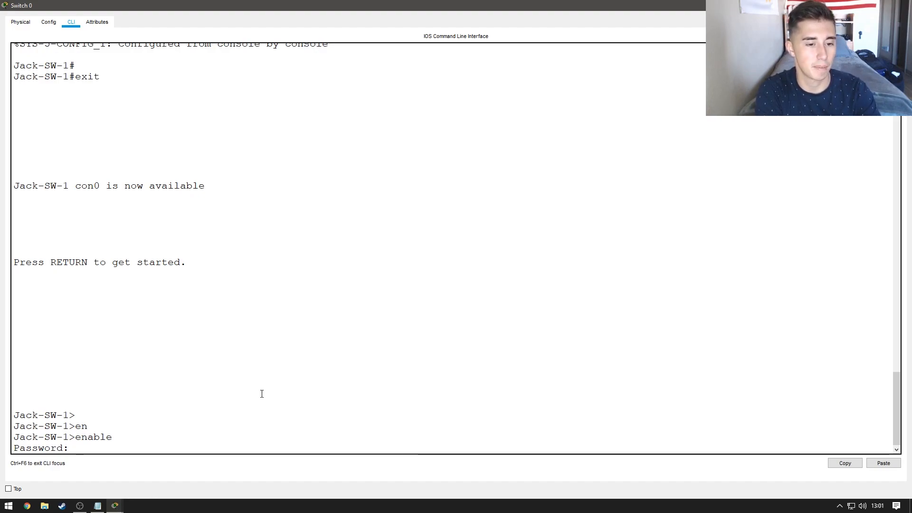
{"action": "key", "text": "enter"}
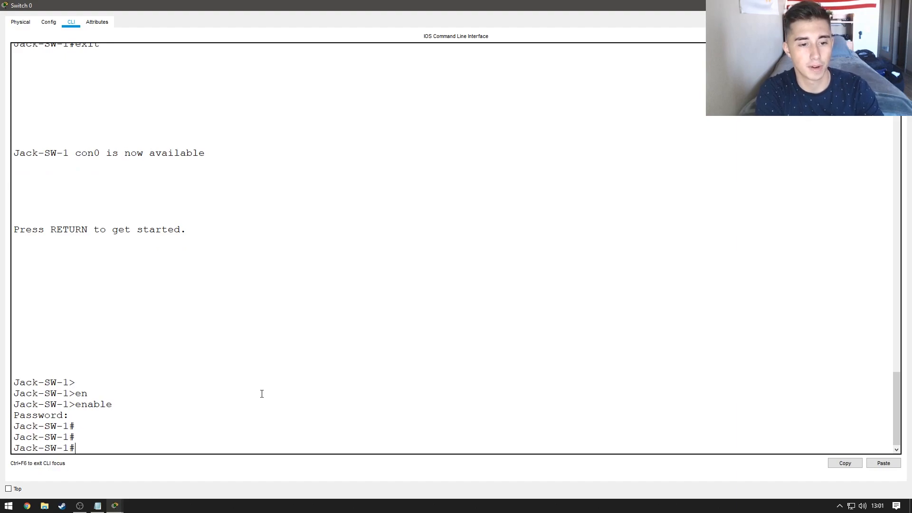
{"action": "type", "text": "conf"}
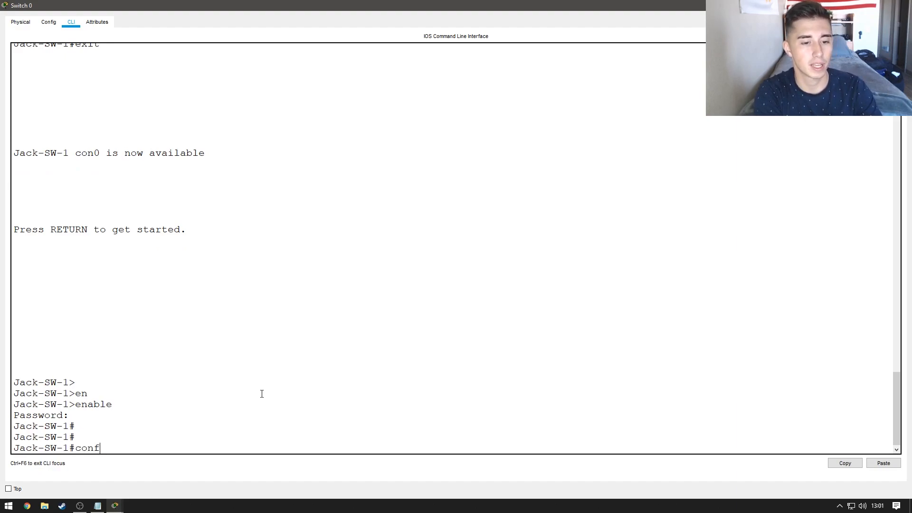
{"action": "type", "text": "t"}
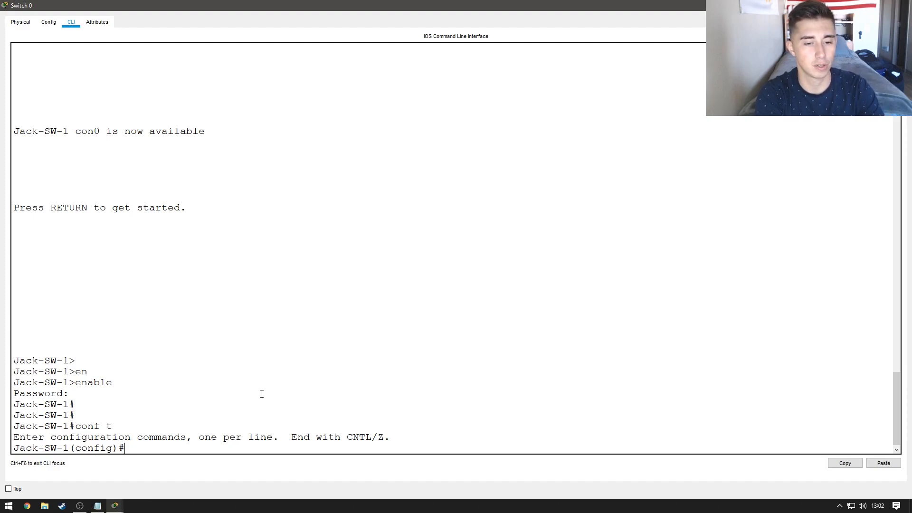
{"action": "type", "text": "username"}
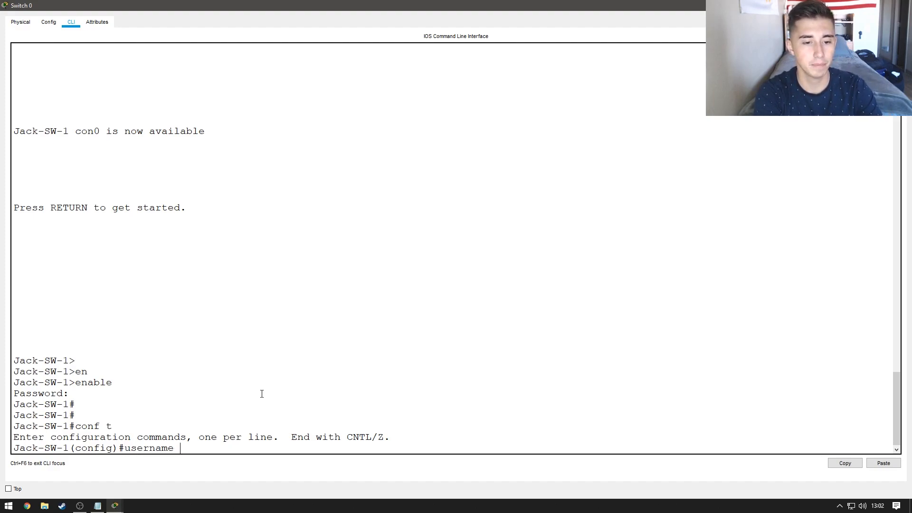
{"action": "type", "text": "jack."}
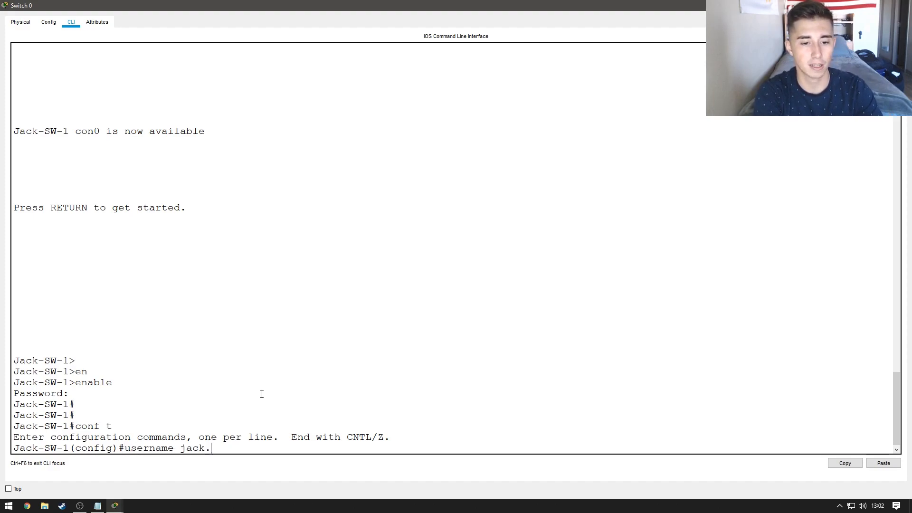
{"action": "type", "text": "tastic"}
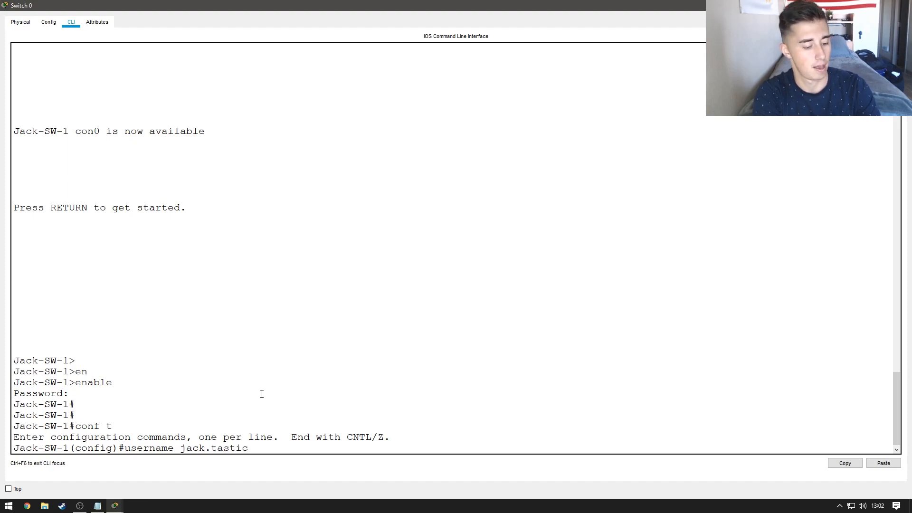
{"action": "type", "text": "privilege 15"}
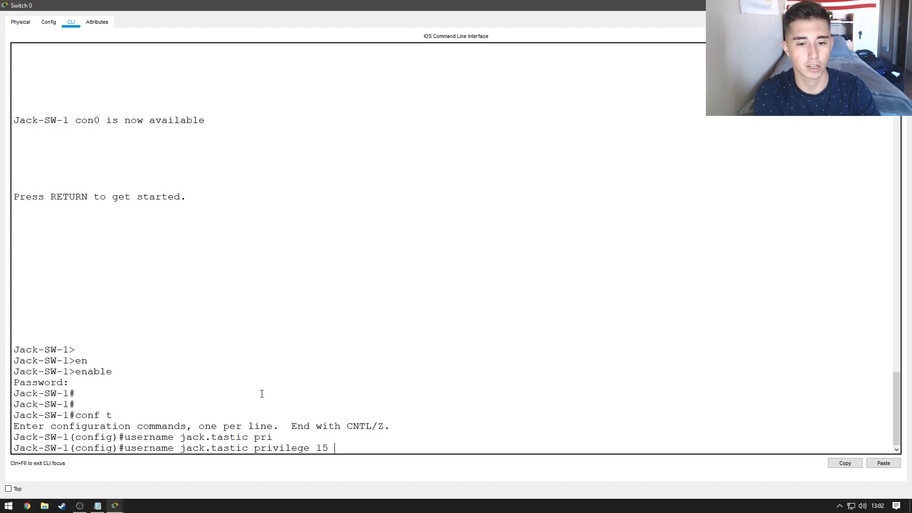
{"action": "type", "text": "secret"}
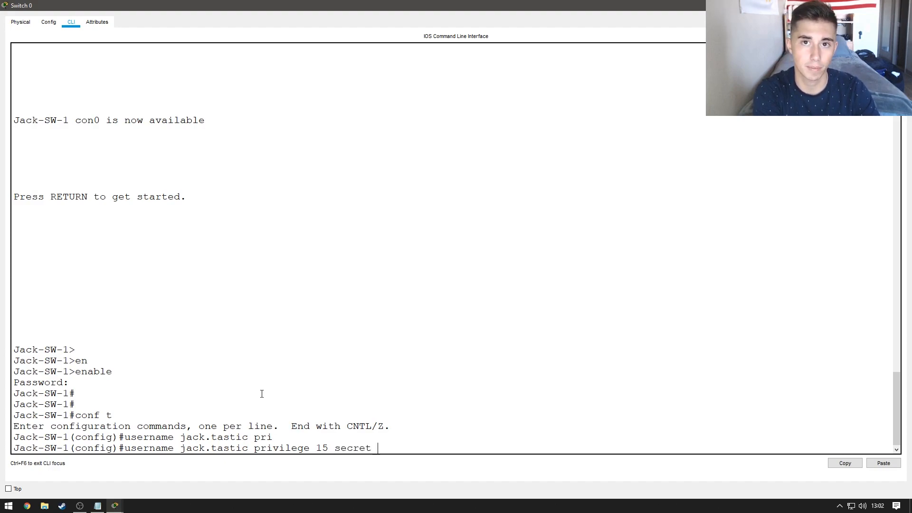
{"action": "type", "text": "1234"}
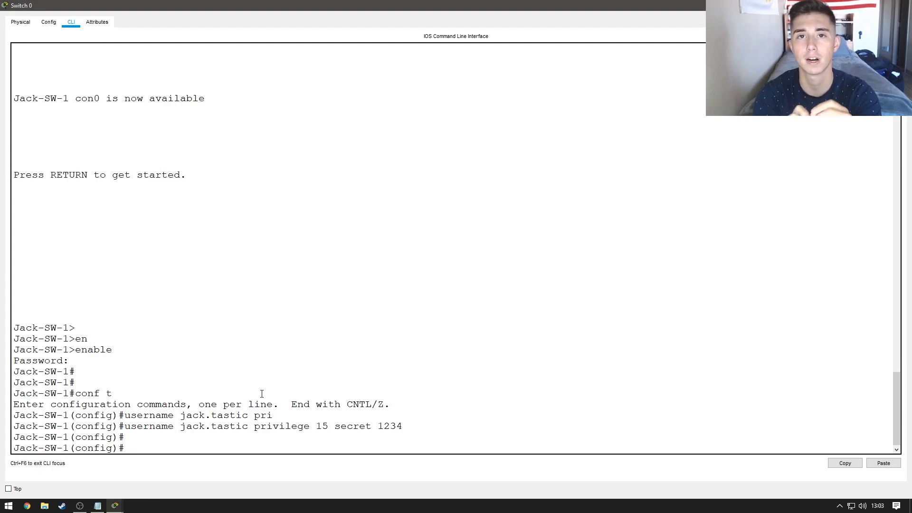
{"action": "type", "text": "u"}
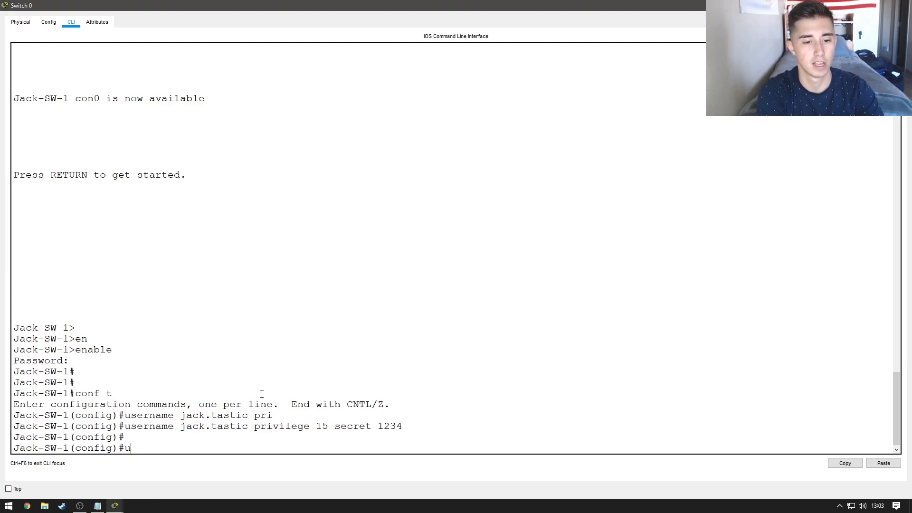
{"action": "type", "text": "sername admin privilege 15 secret 1234"}
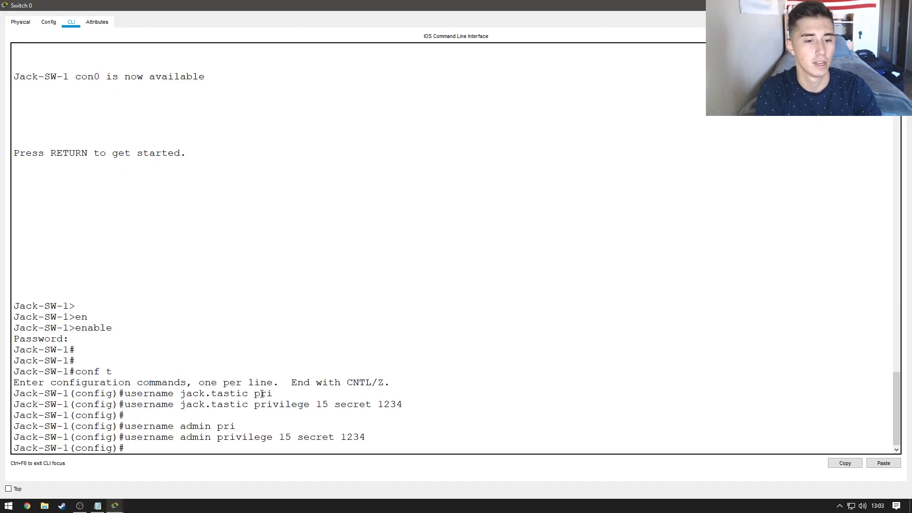
{"action": "type", "text": "do sh run"}
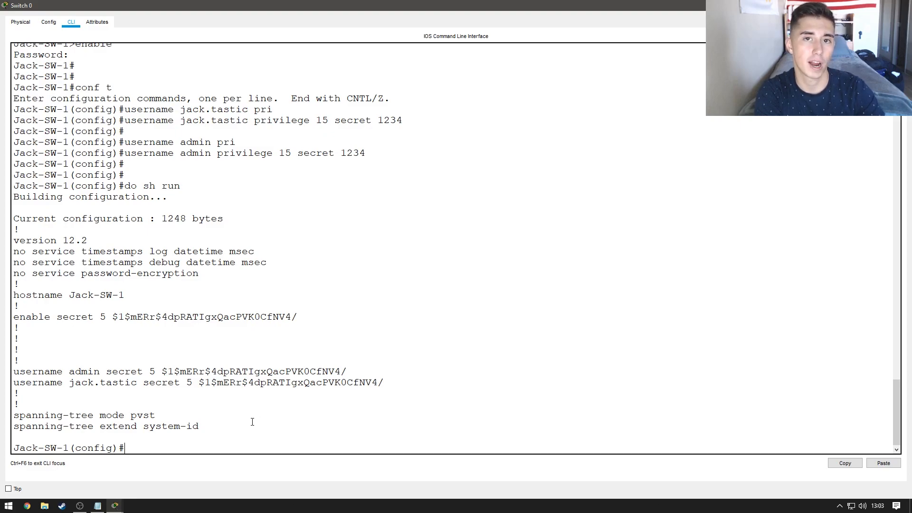
- Apply login local to line con 0 and vty 0 15, then exit to login
{"action": "type", "text": "l"}
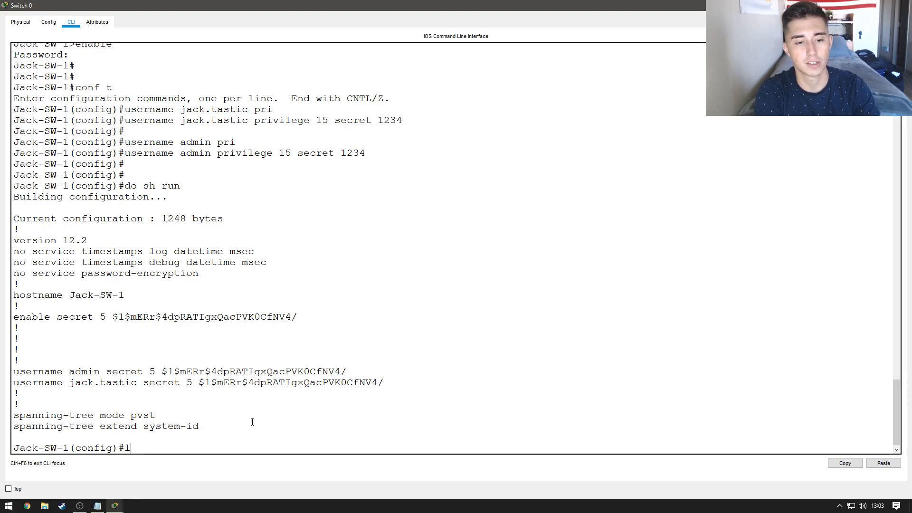
{"action": "type", "text": "ine con 0"}
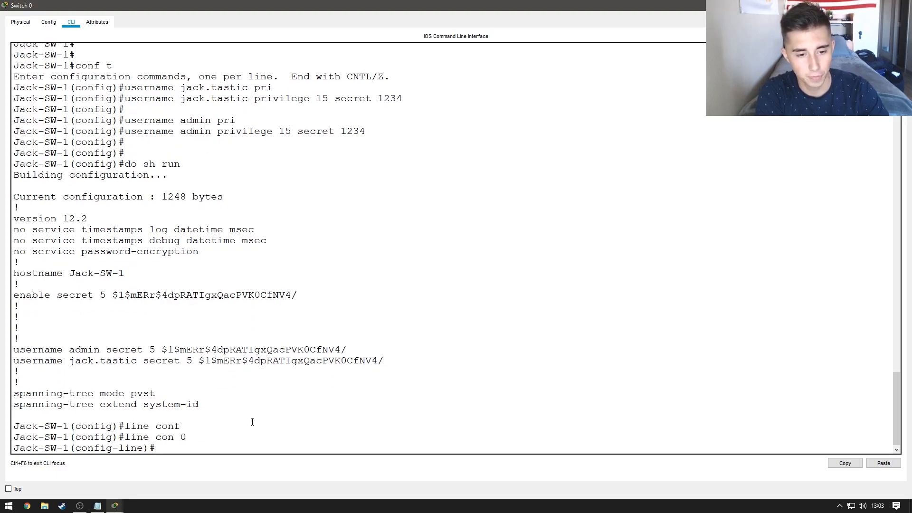
{"action": "type", "text": "login loca"}
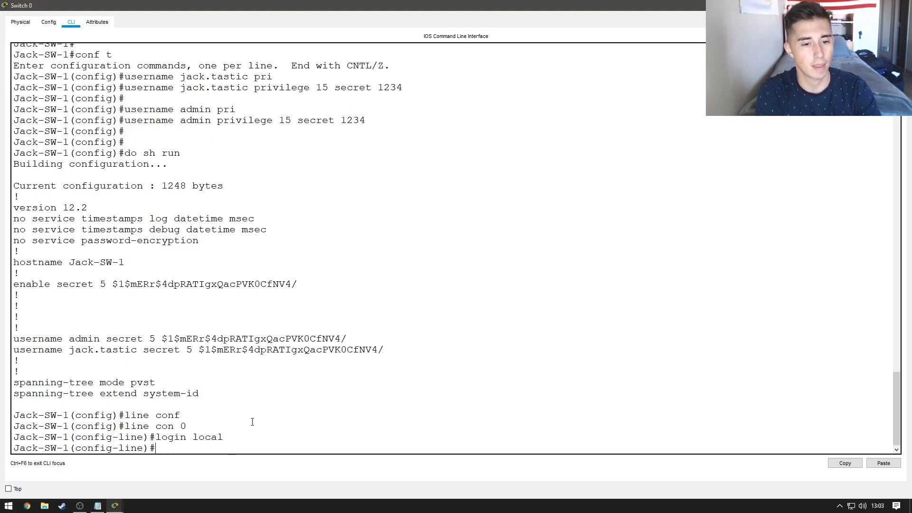
{"action": "type", "text": "line vty 0 15"}
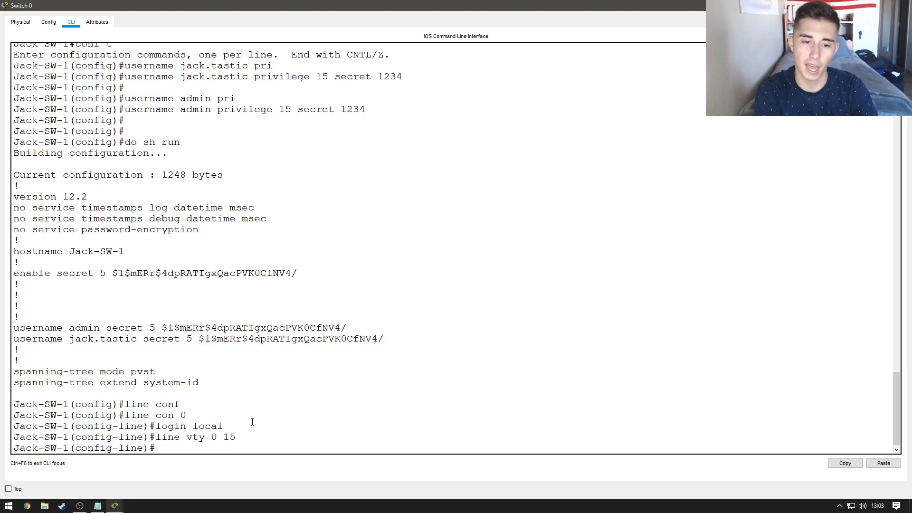
{"action": "type", "text": "login l"}
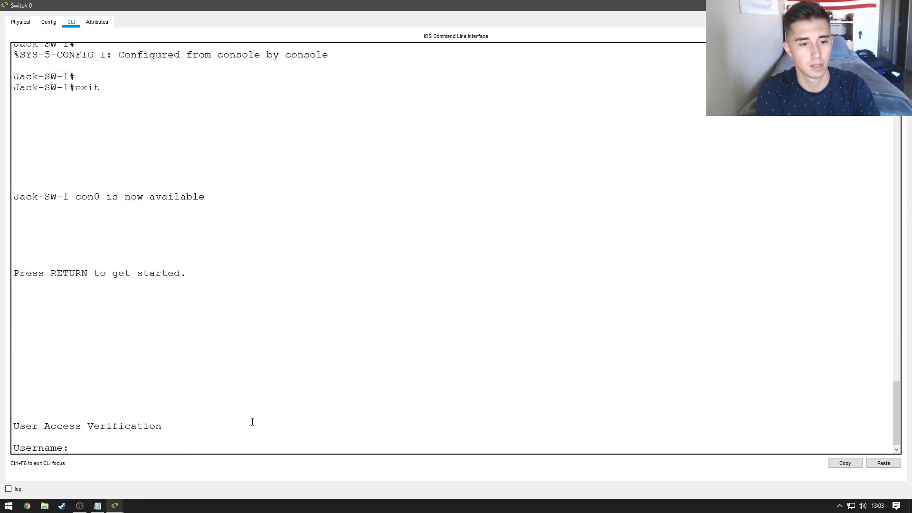
- Enter username jack.tastic at the User Access Verification prompt
{"action": "type", "text": "jack"}
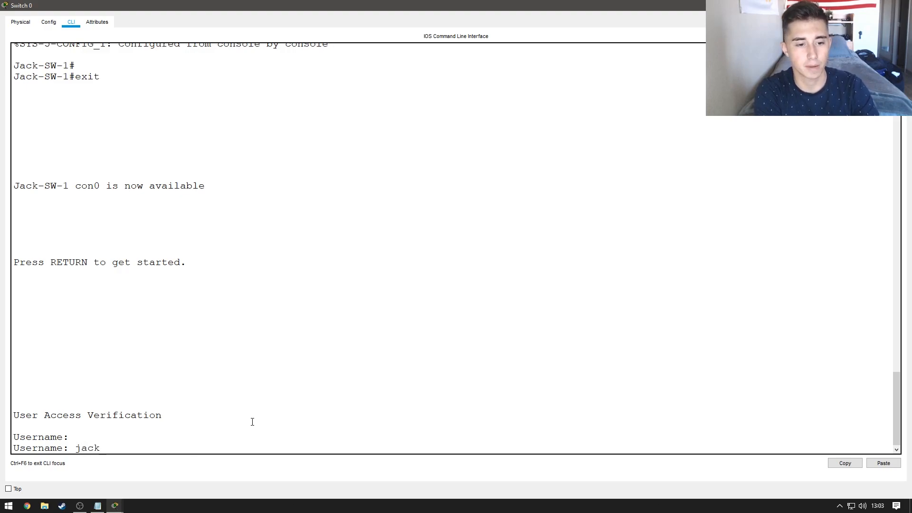
{"action": "type", "text": ".tast"}
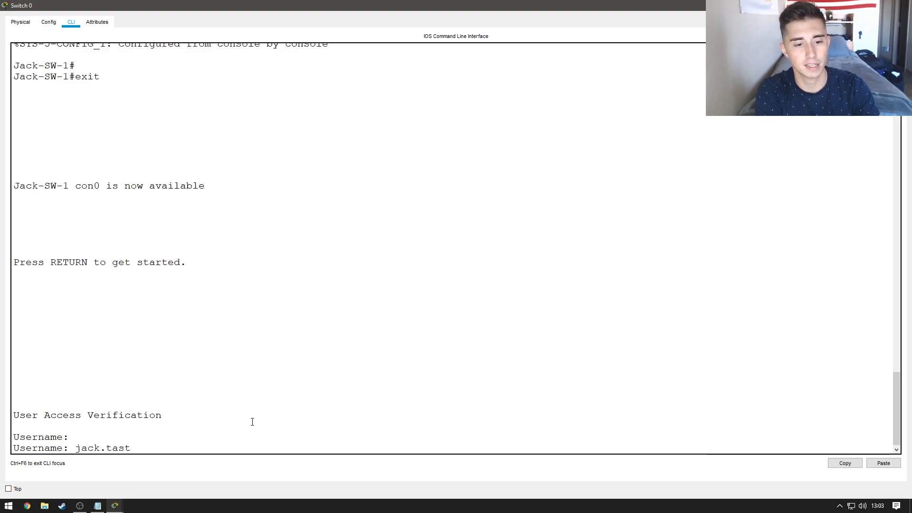
{"action": "type", "text": "ic"}
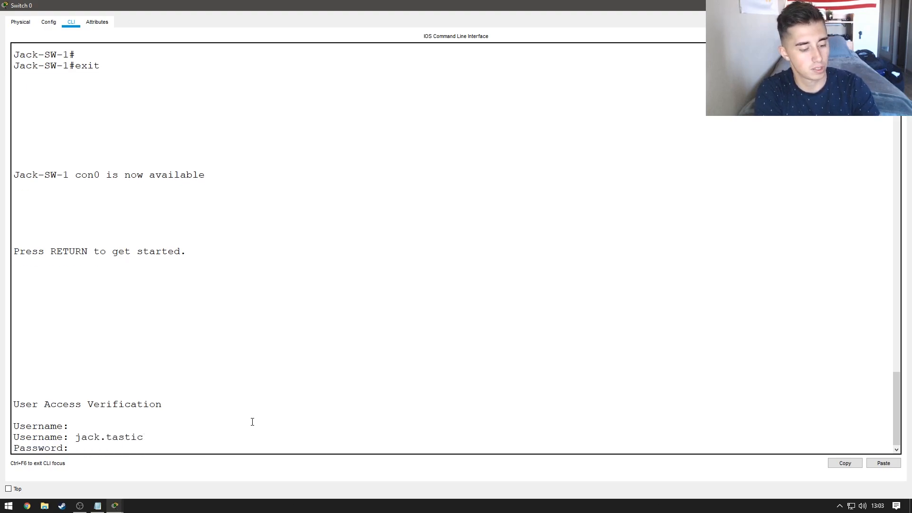